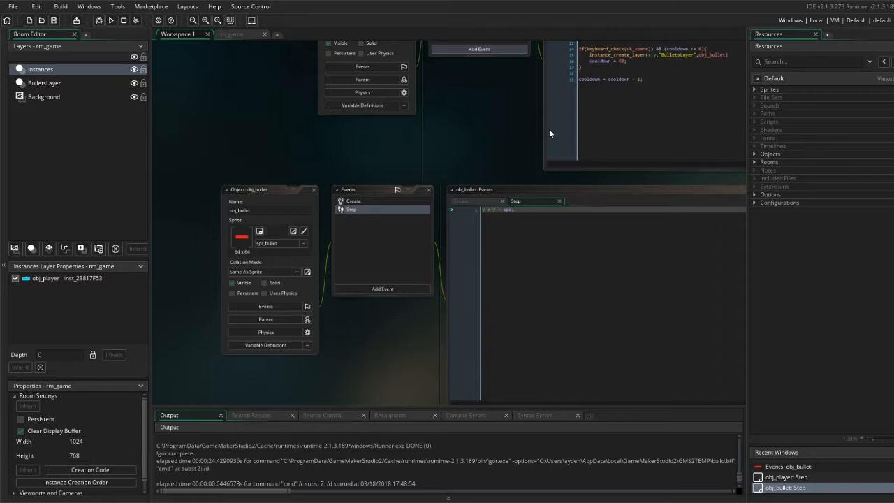
mouse_move(475, 112)
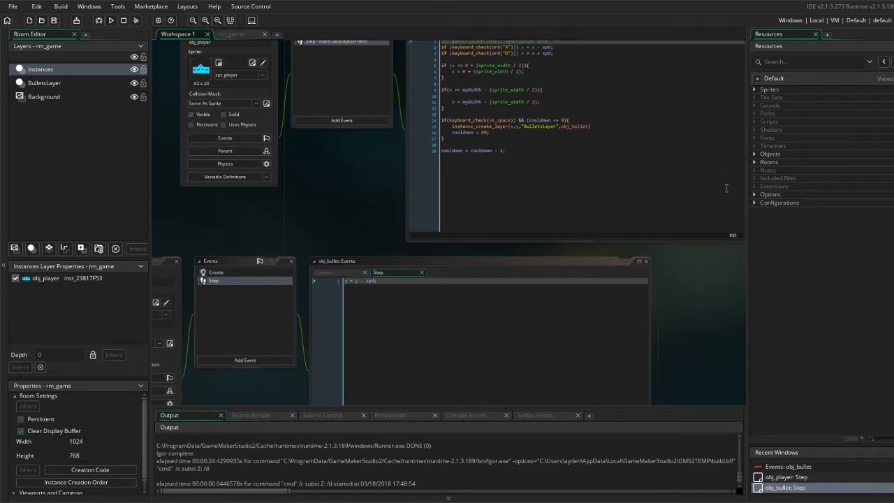
mouse_move(810, 199)
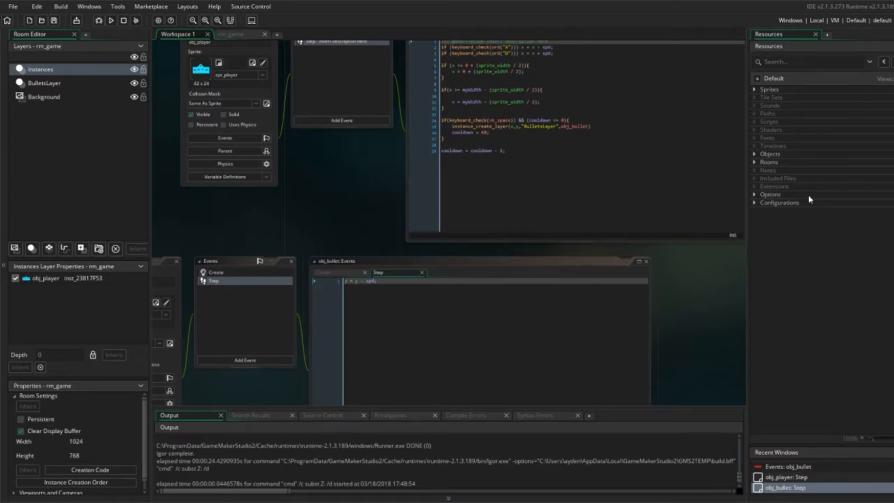
mouse_move(797, 83)
type("s")
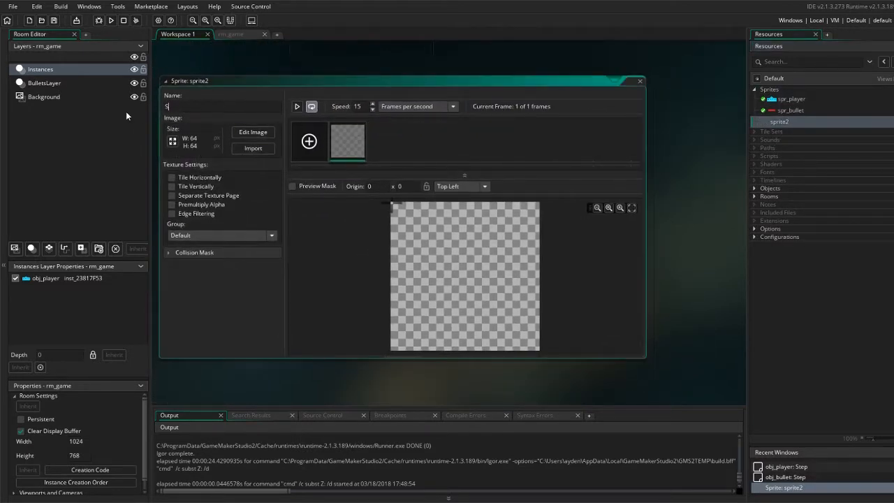
Step: Create the 64×64 spr_cover sprite and draw a filled red rectangle on its canvas
type("pr_")
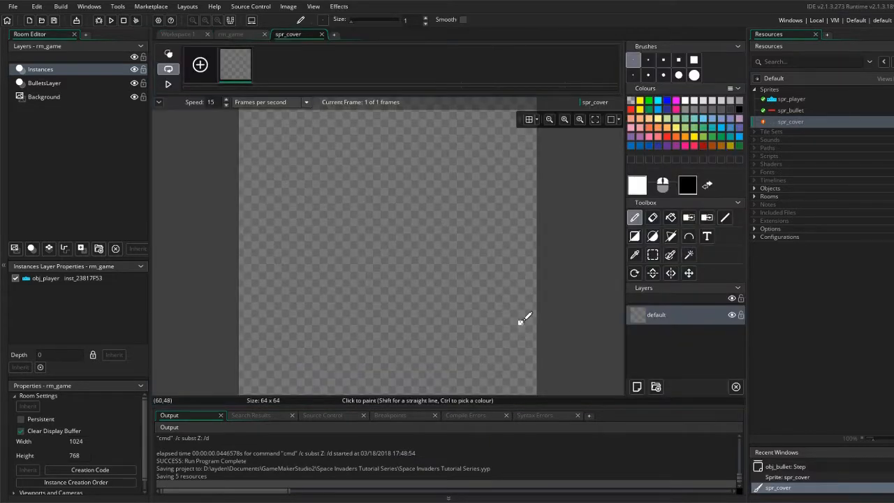
mouse_move(524, 312)
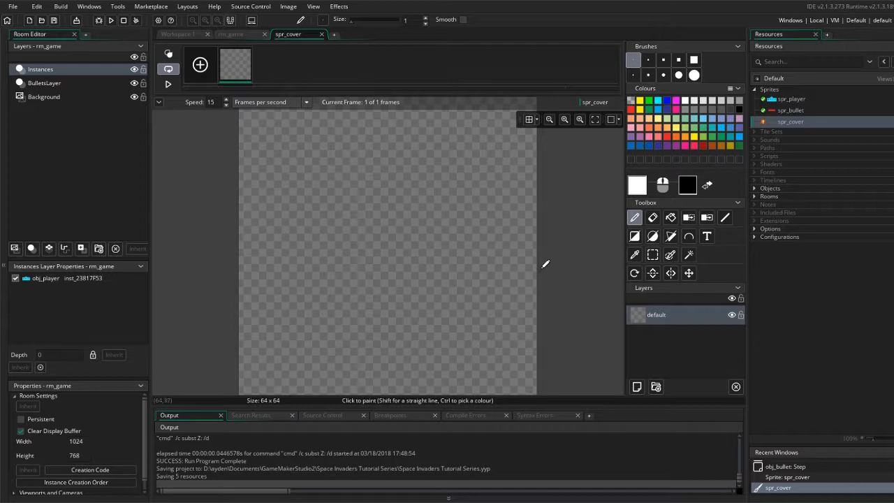
mouse_move(235, 40)
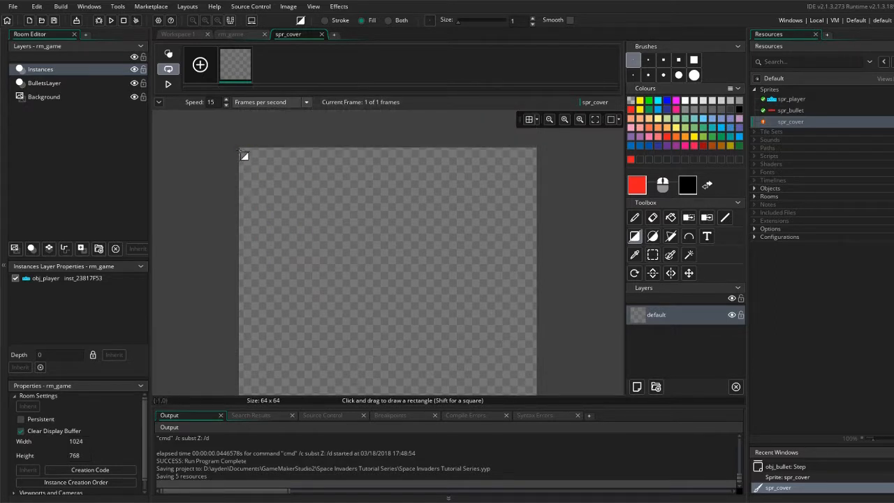
left_click_drag(245, 155, 504, 347)
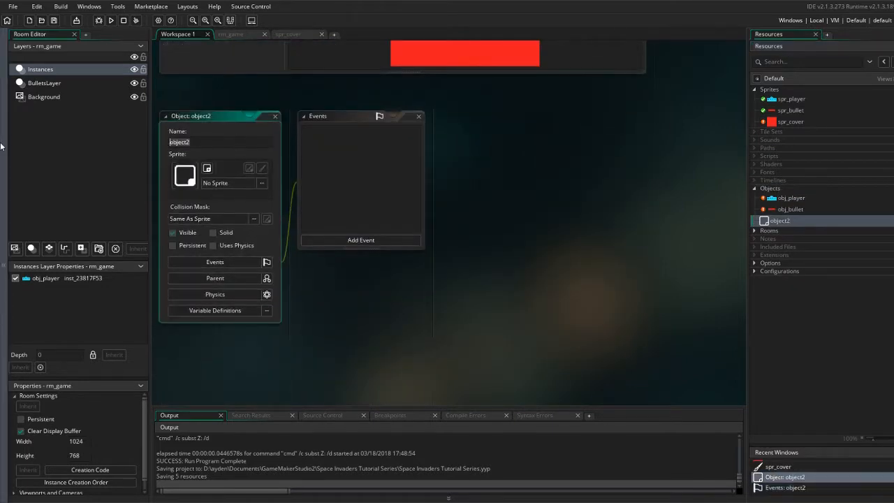
Step: Rename the object obj_cover, assign spr_cover, and write hp = 4; in its Create event
type("obj_cover")
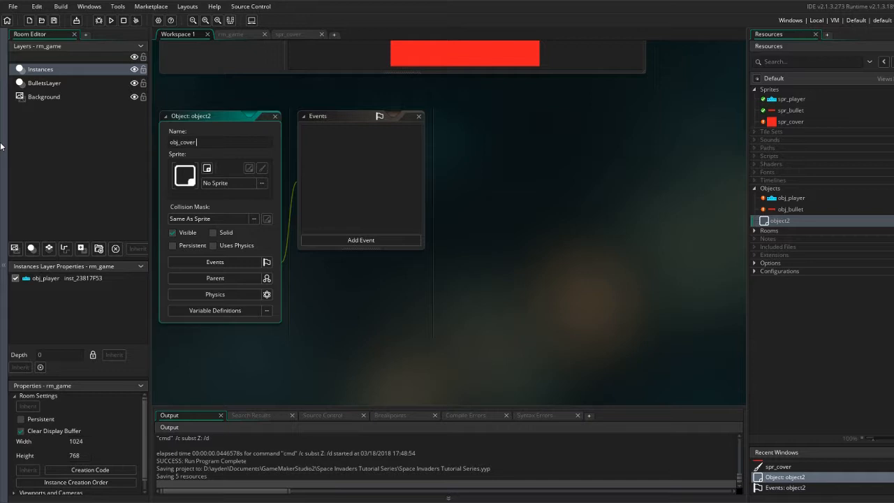
left_click(207, 168)
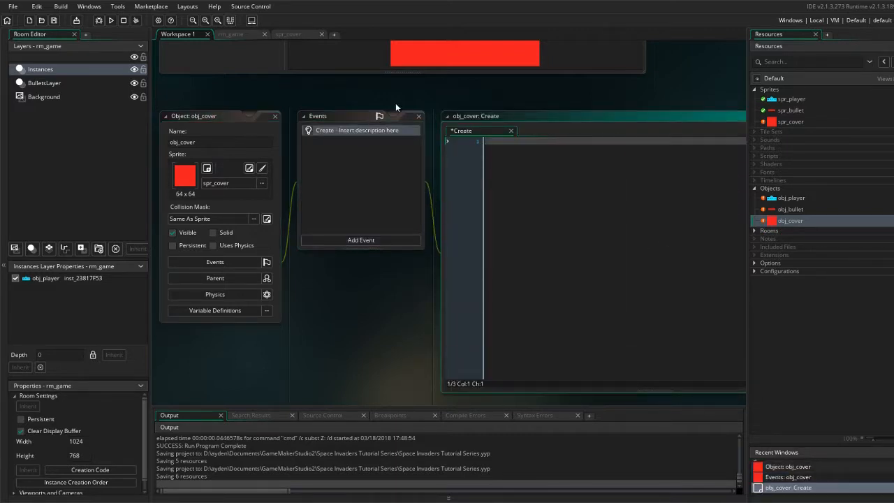
type("hp")
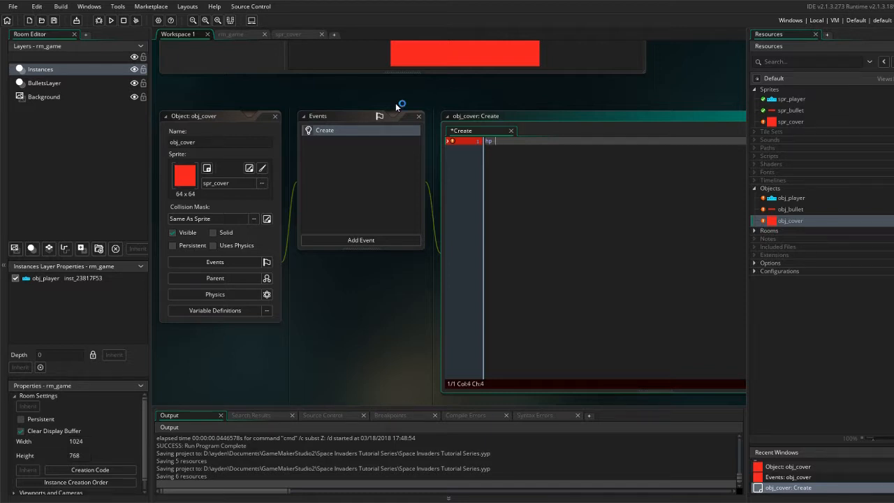
type("health")
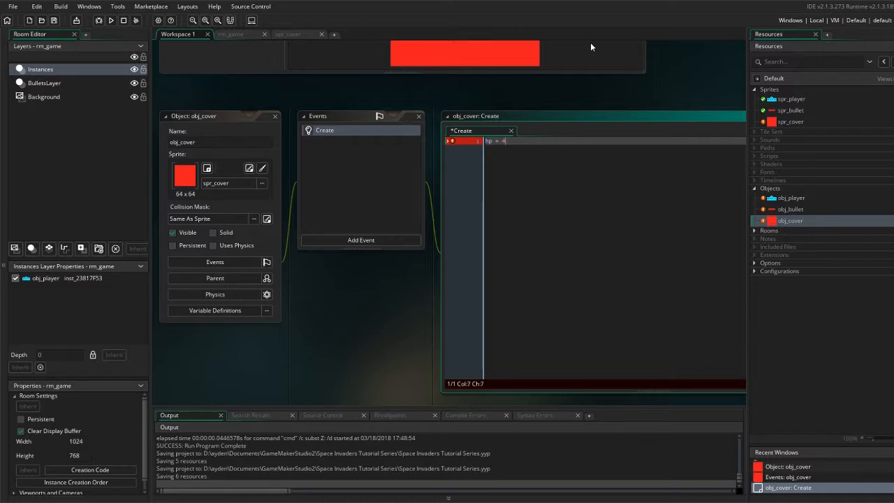
type(";")
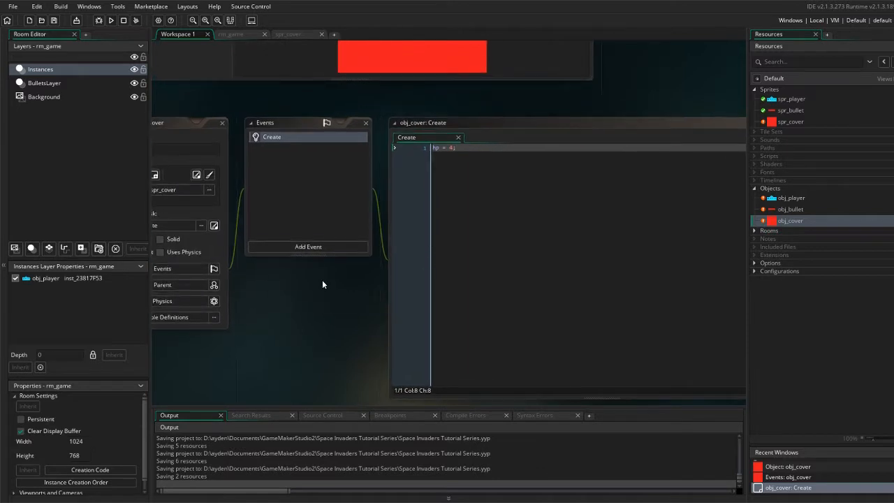
mouse_move(344, 348)
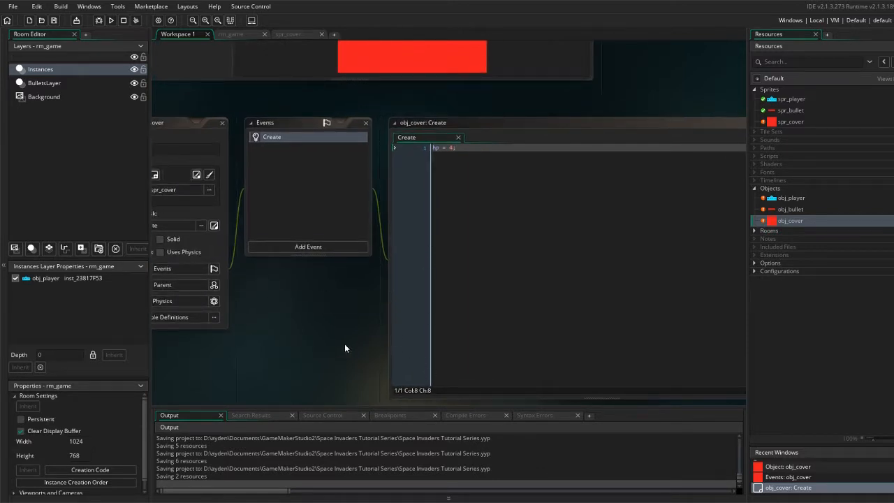
Step: Add a Step event with if(hp <= 0){ instance_destroy(); } to obj_cover
left_click(307, 246)
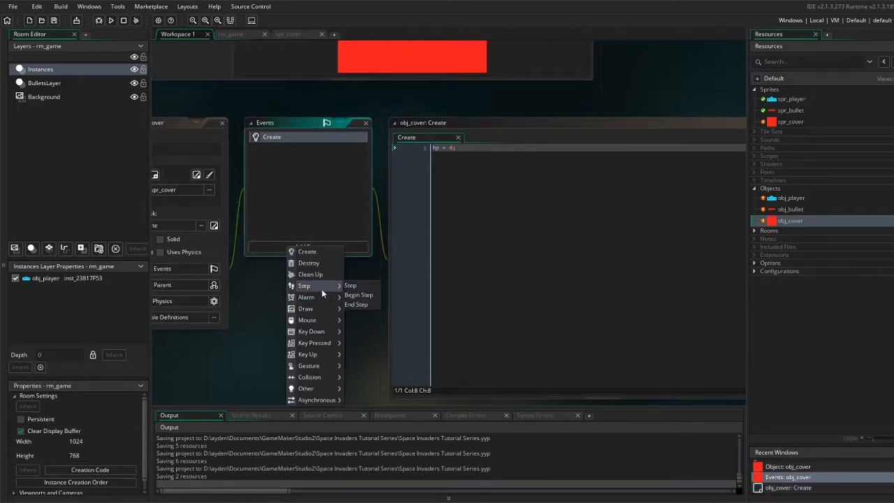
left_click(350, 285)
type("if")
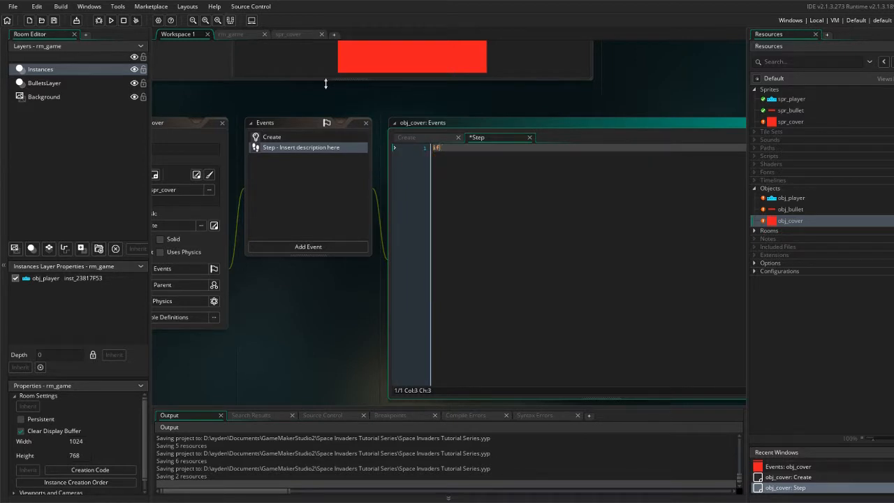
type("(")
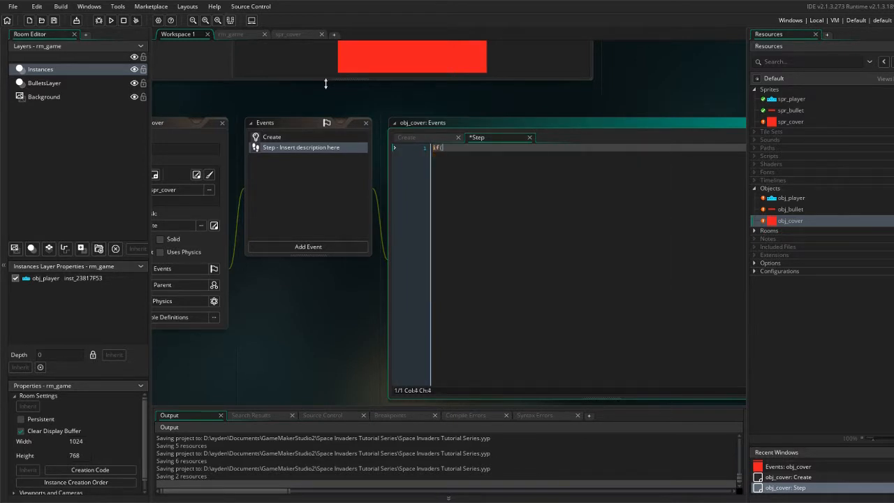
type("hp <")
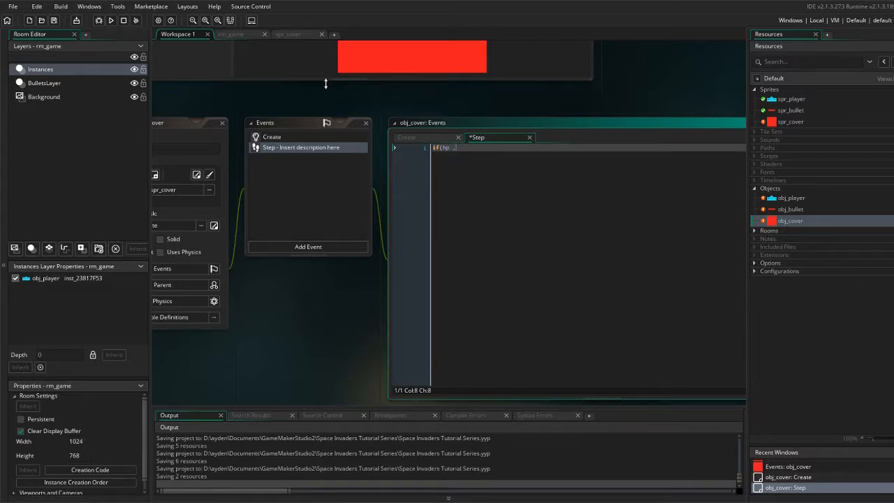
type("(")
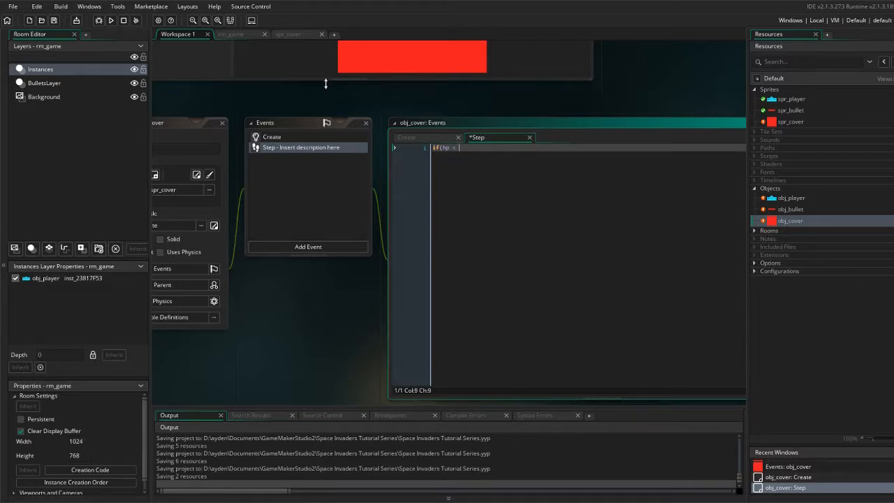
type("<=")
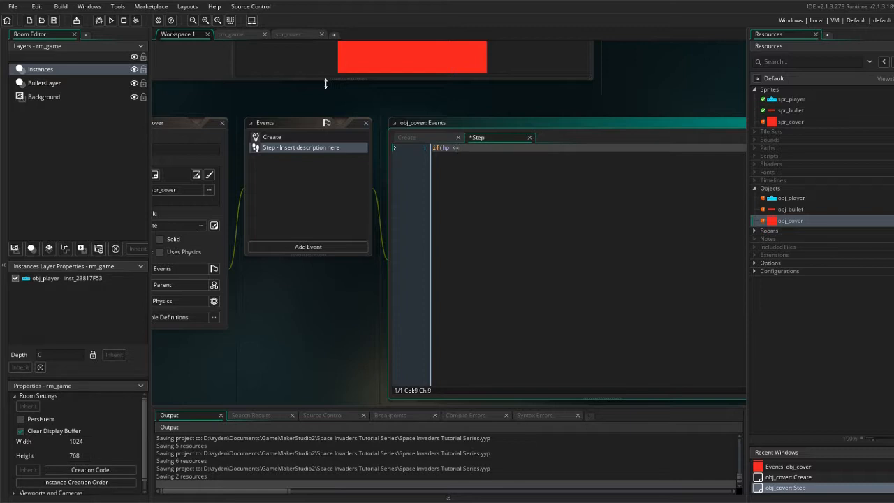
type("0){")
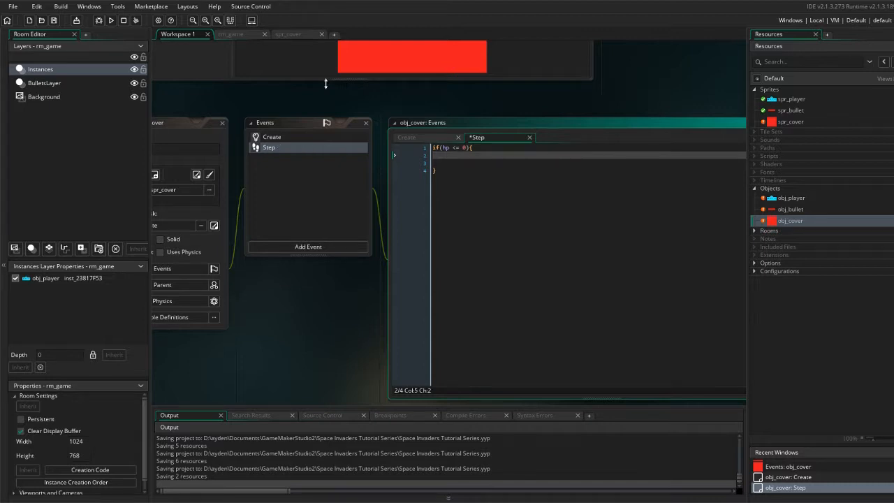
type("ins")
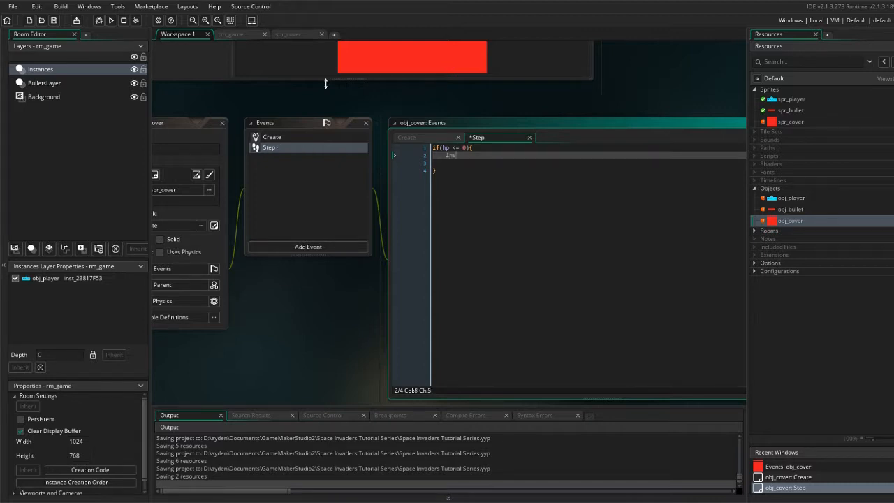
type("instance_destroy();")
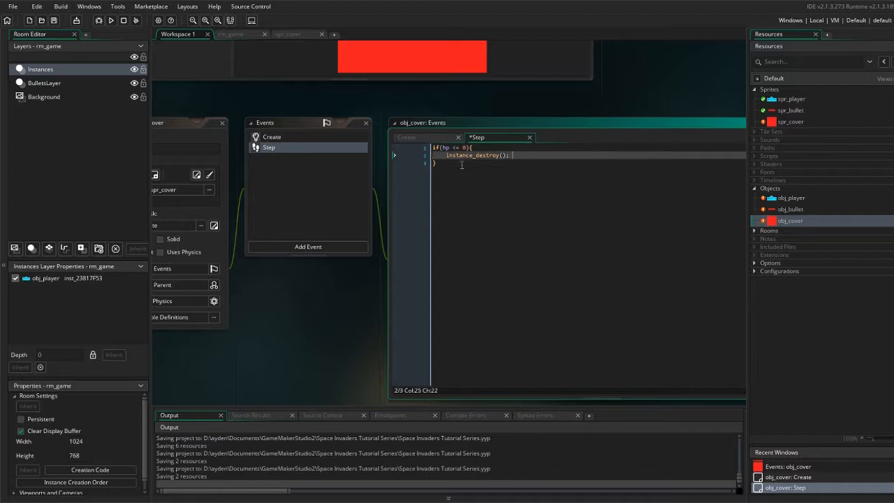
mouse_move(537, 230)
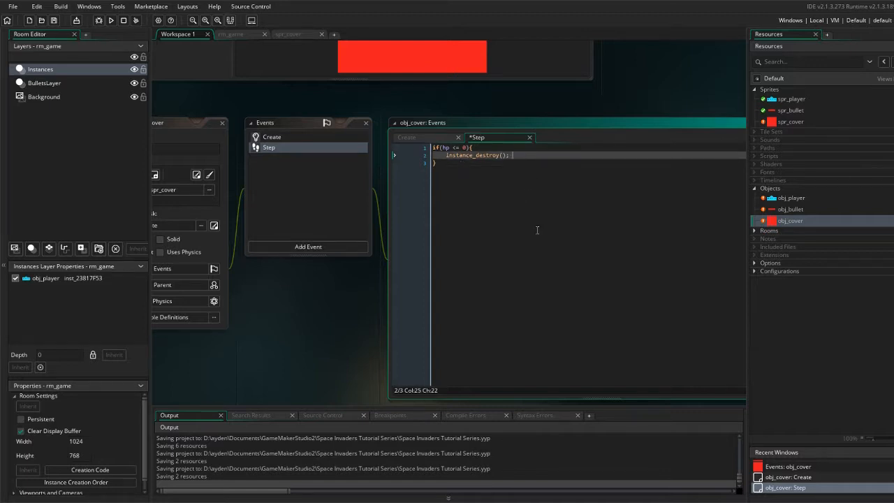
mouse_move(450, 145)
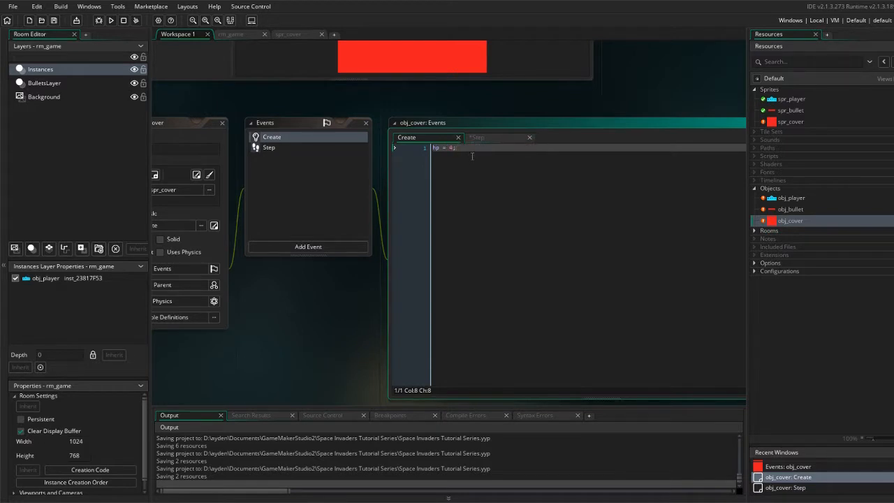
mouse_move(502, 194)
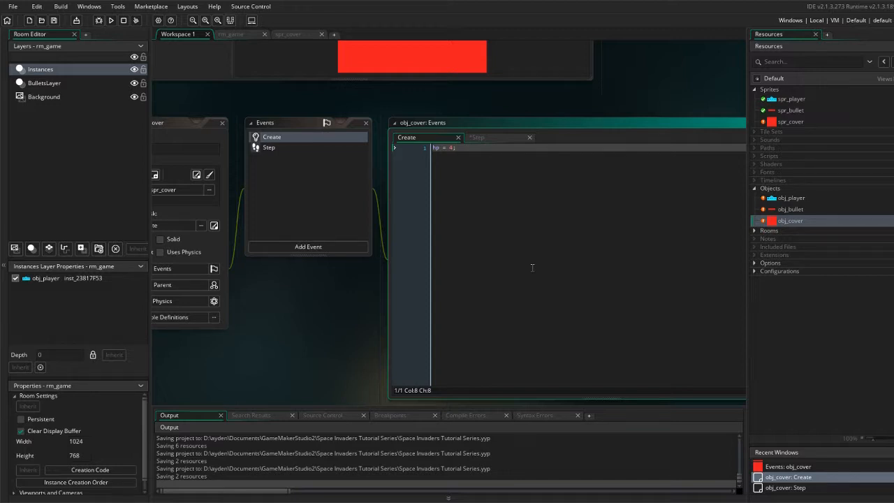
Step: Add an obj_bullet collision event containing hp = hp - 1;
left_click(308, 245)
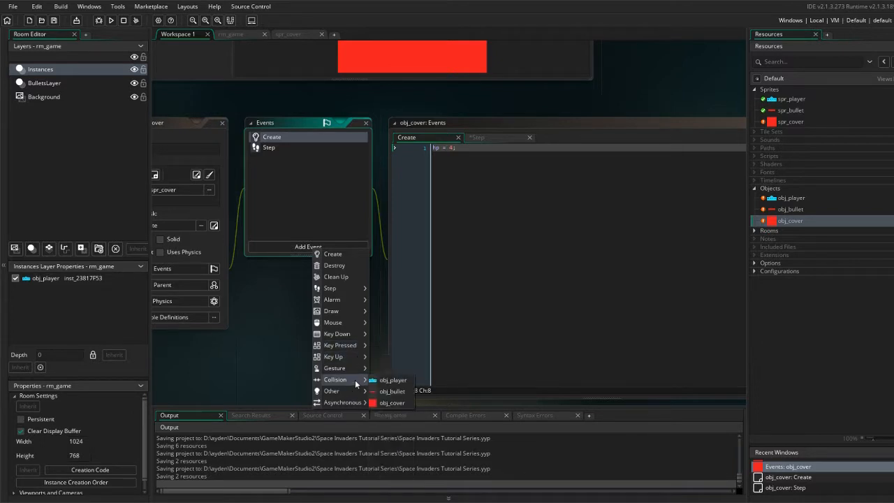
left_click(392, 390)
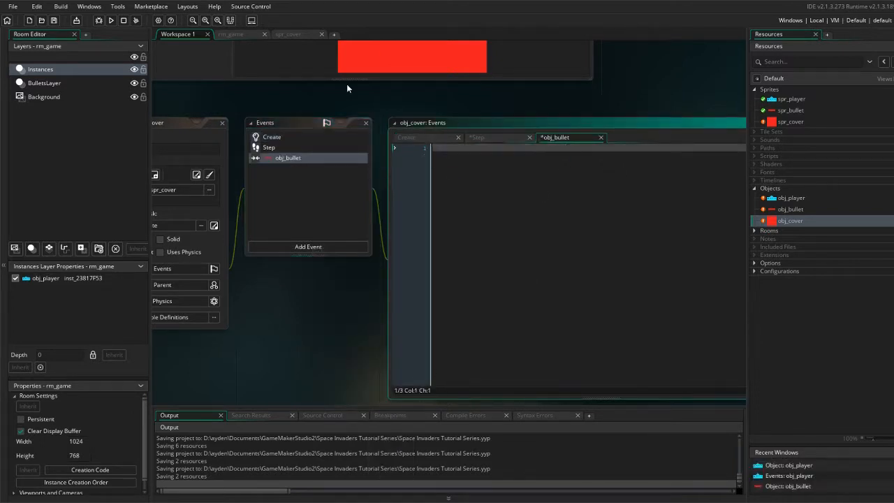
mouse_move(470, 261)
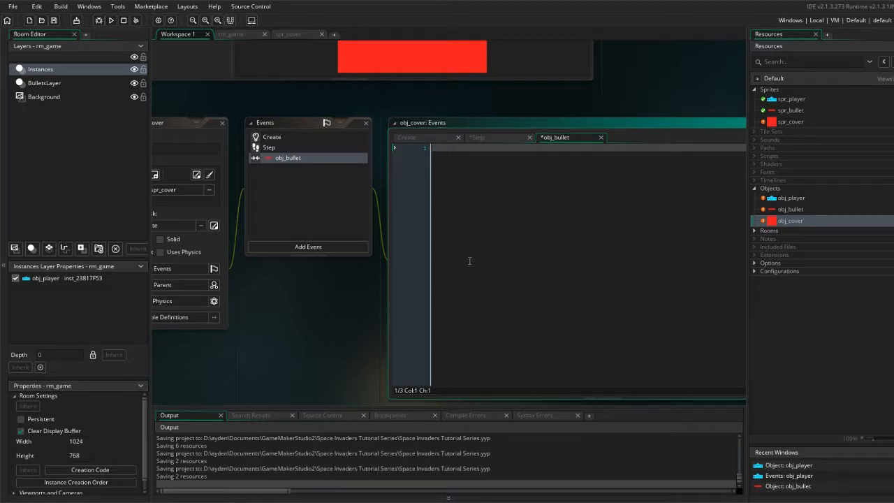
mouse_move(521, 319)
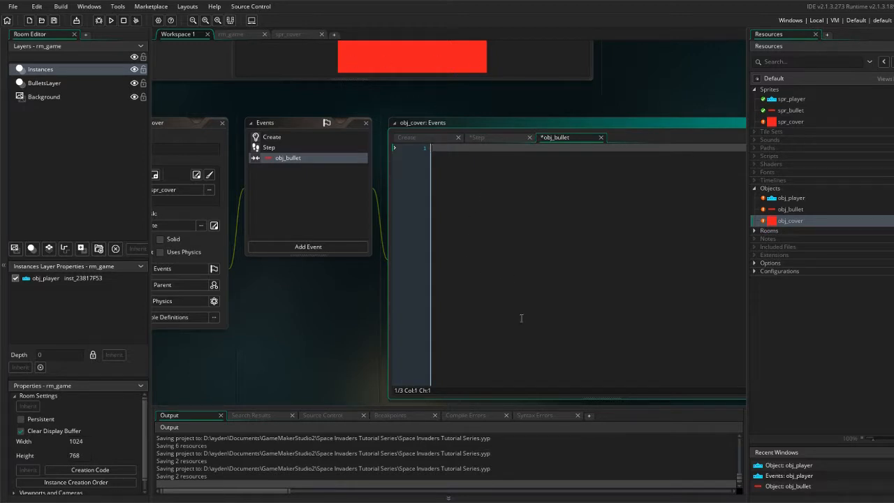
type("hp = hp - 1;")
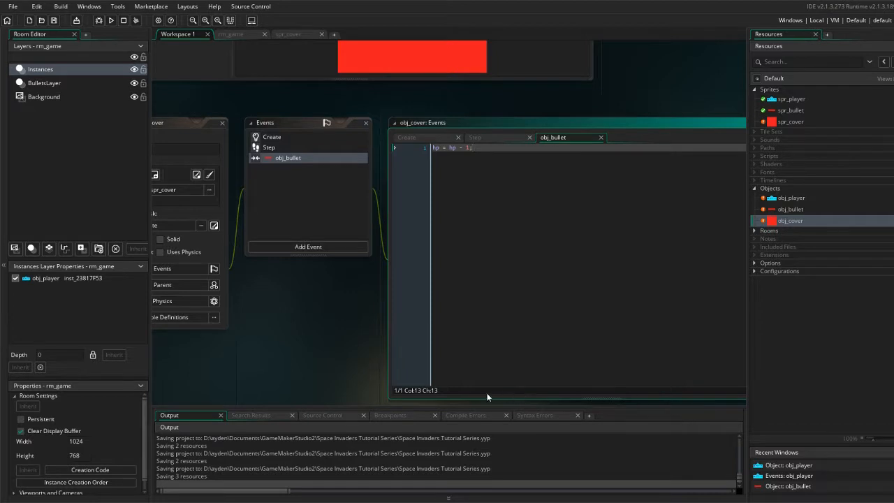
mouse_move(839, 445)
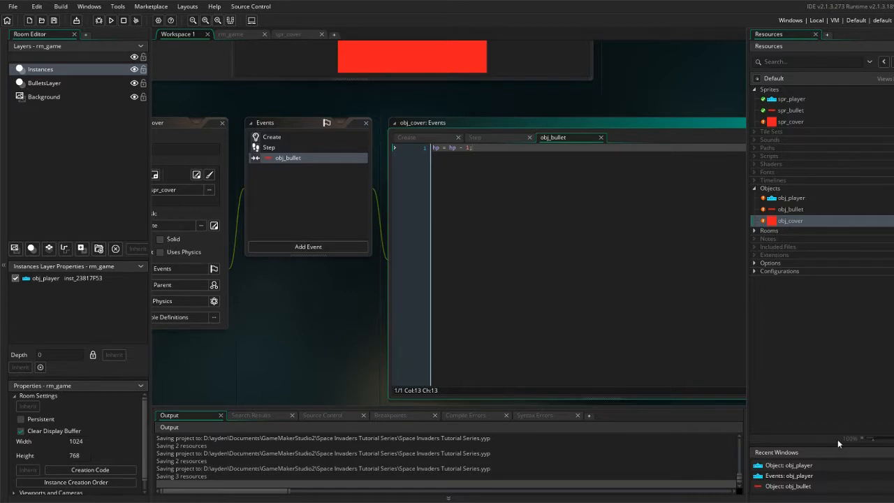
mouse_move(836, 446)
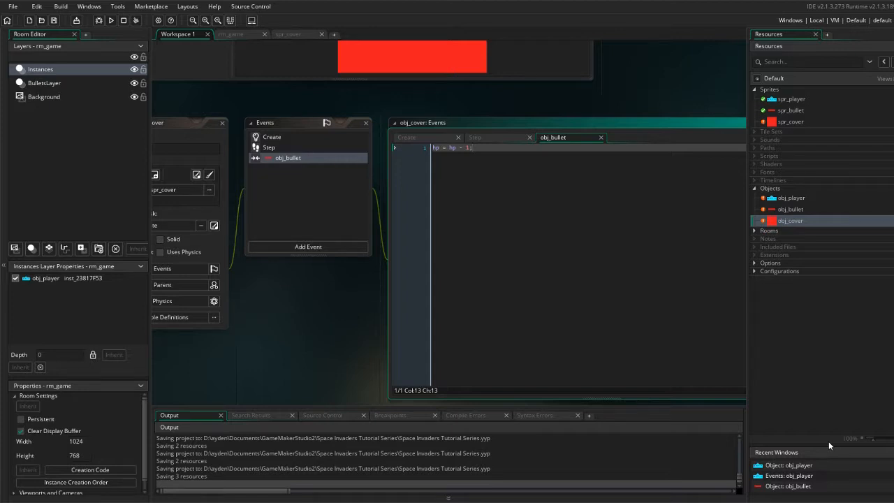
mouse_move(590, 265)
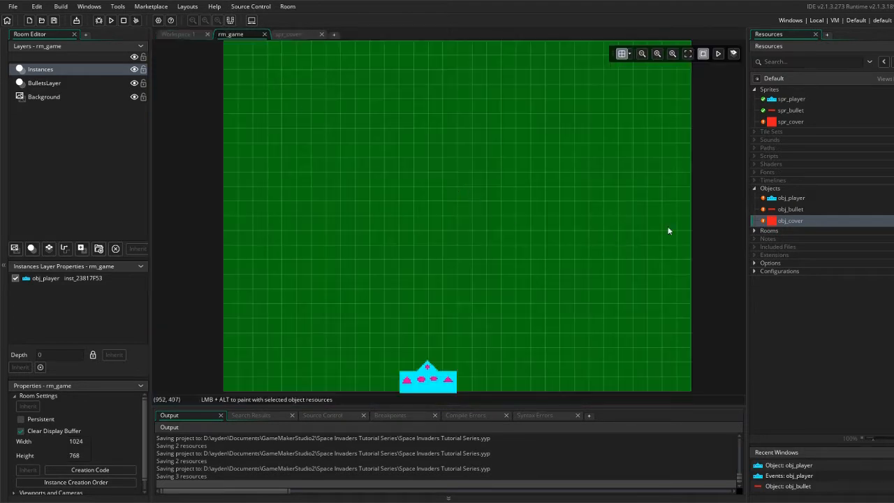
Step: Paint obj_cover blocks into arch-shaped bunkers across the room above the player
left_click(295, 318)
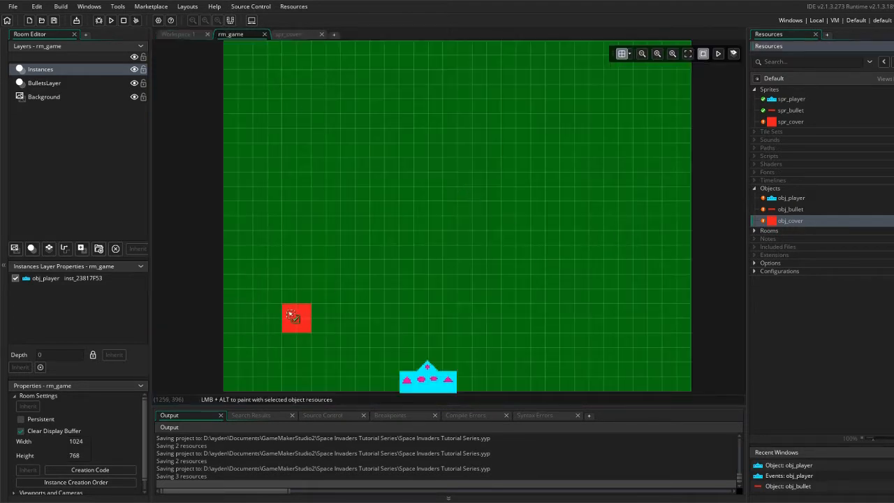
left_click(285, 292)
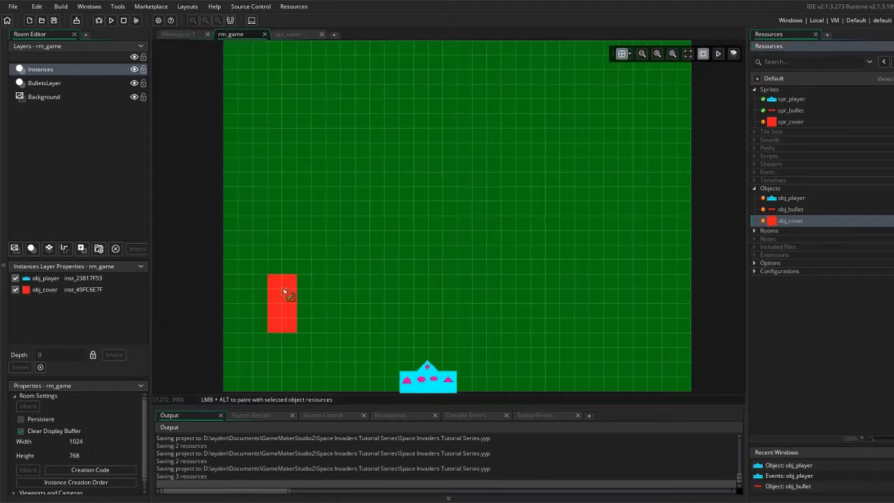
left_click(313, 290)
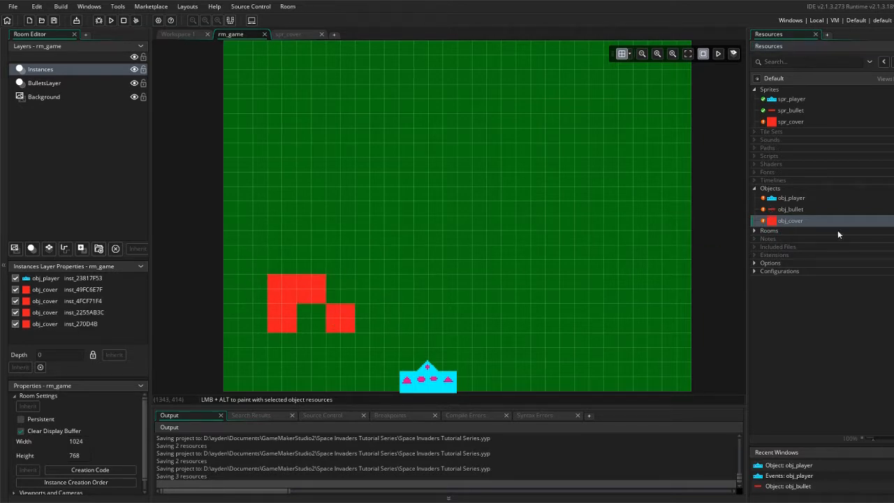
left_click(341, 288)
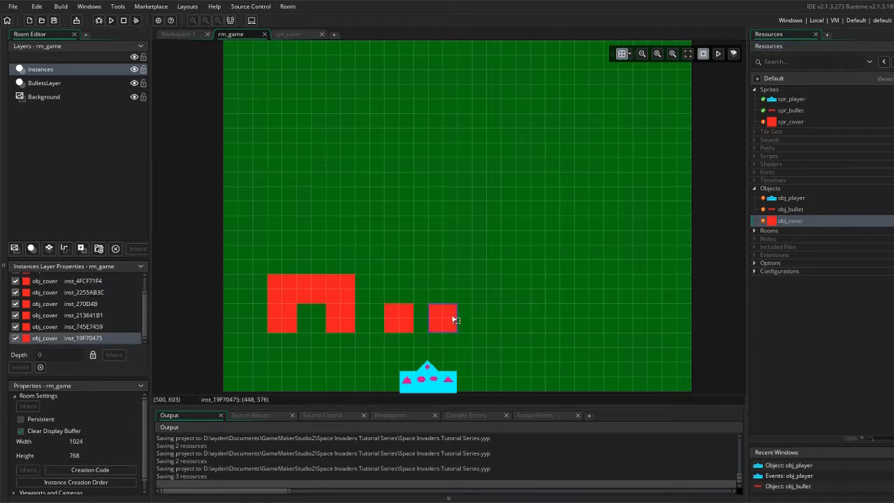
left_click_drag(447, 316, 409, 287)
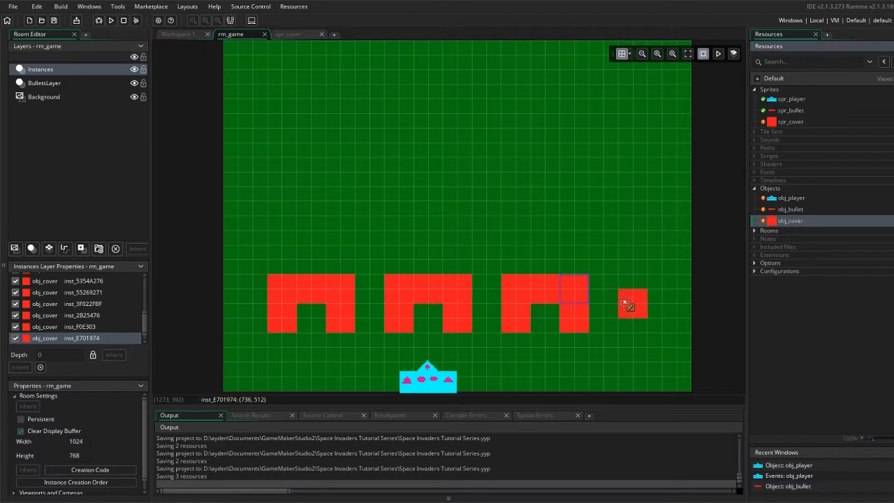
left_click_drag(632, 304, 719, 303)
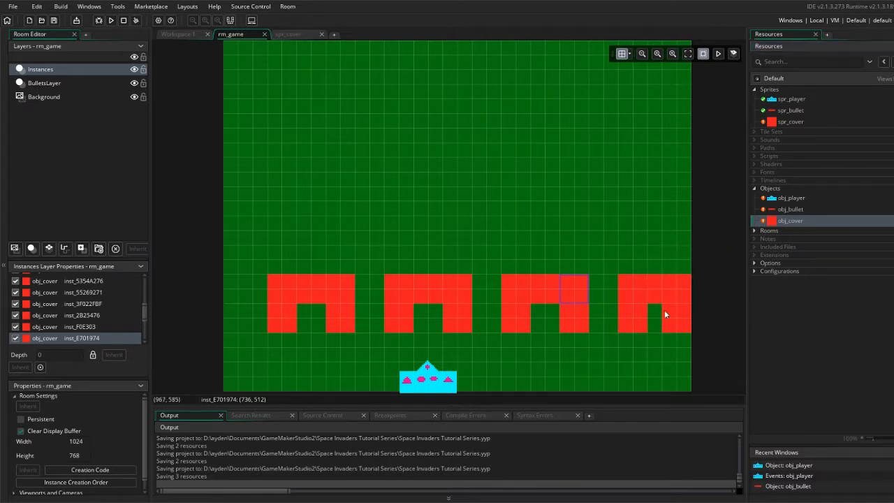
mouse_move(652, 288)
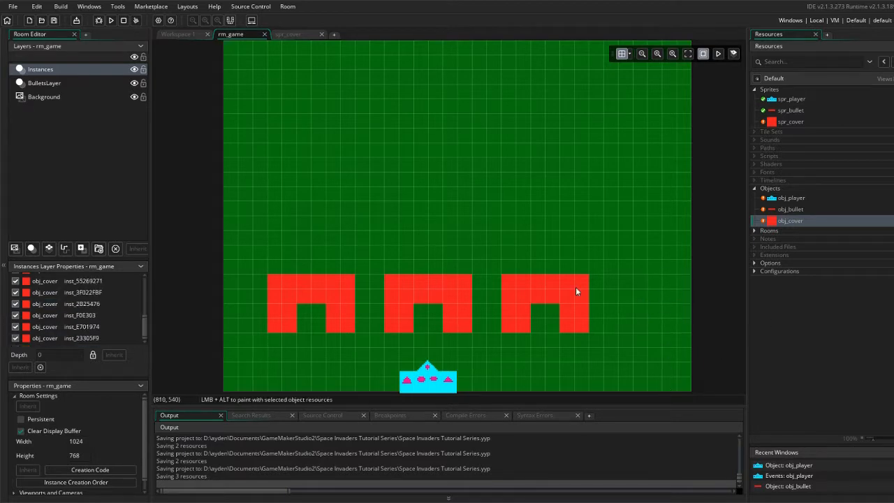
mouse_move(747, 284)
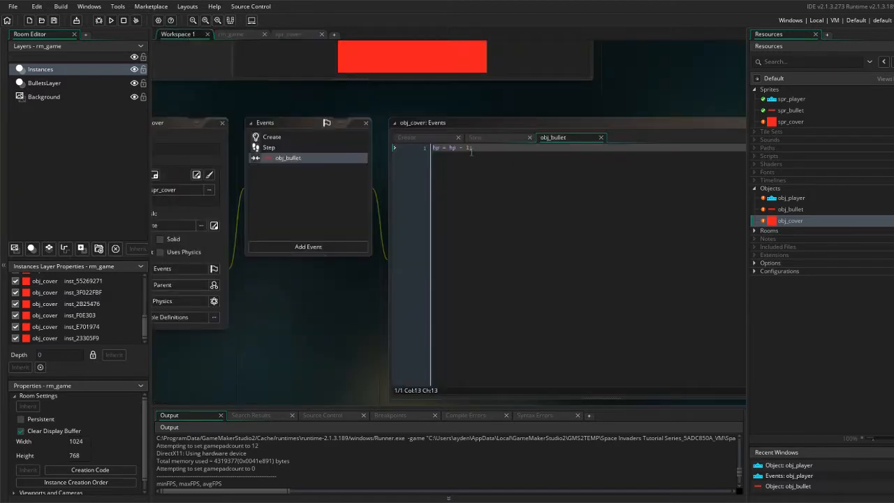
Step: On a new line after the hp decrement, add with(other){ instance_destroy(); }
key("Enter")
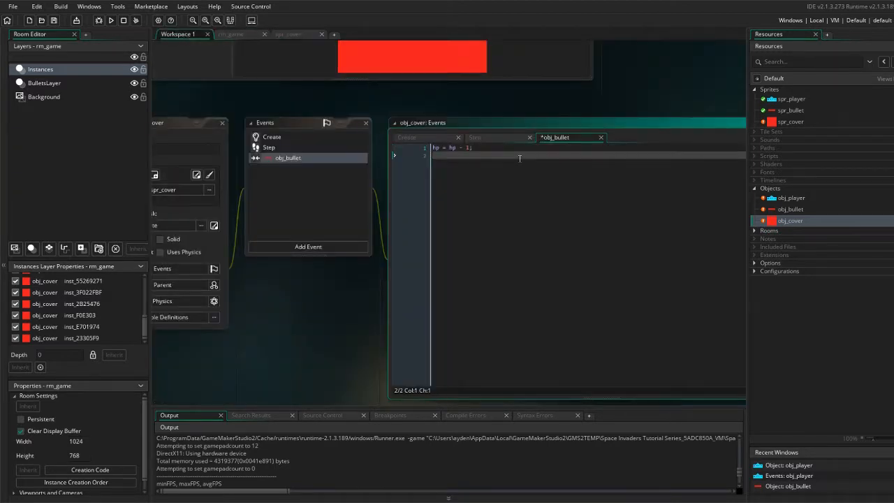
type("with")
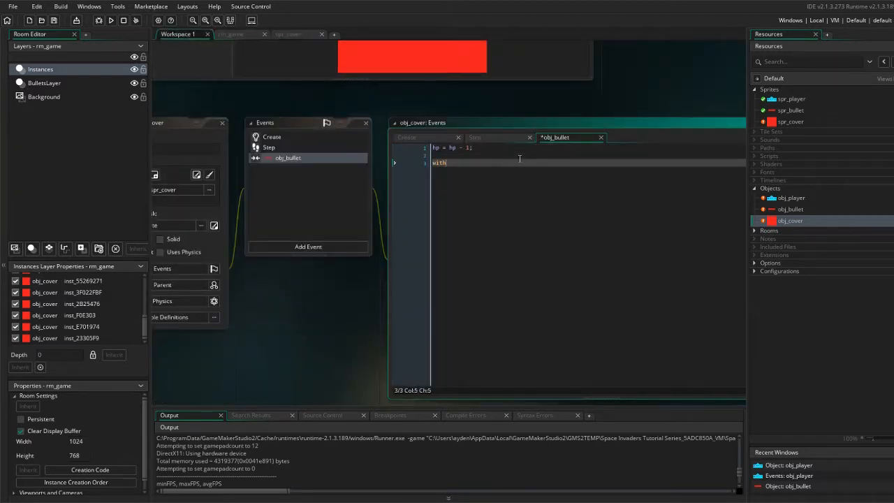
type("(other){")
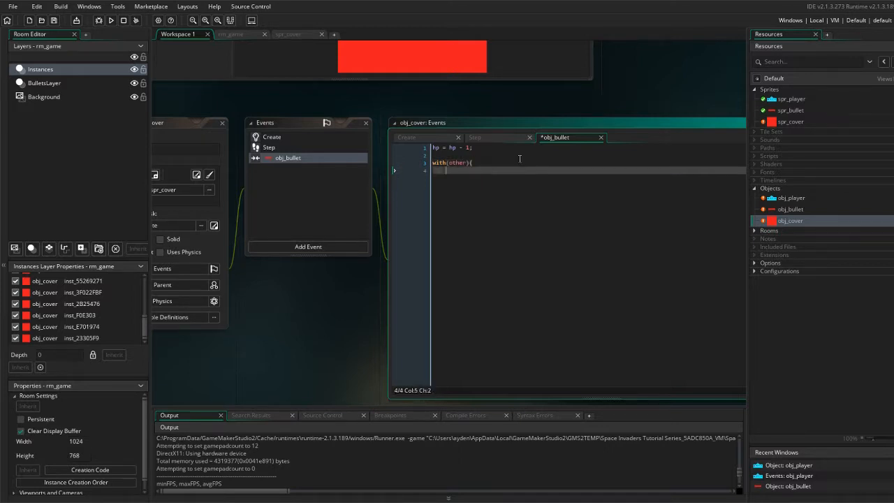
type("in")
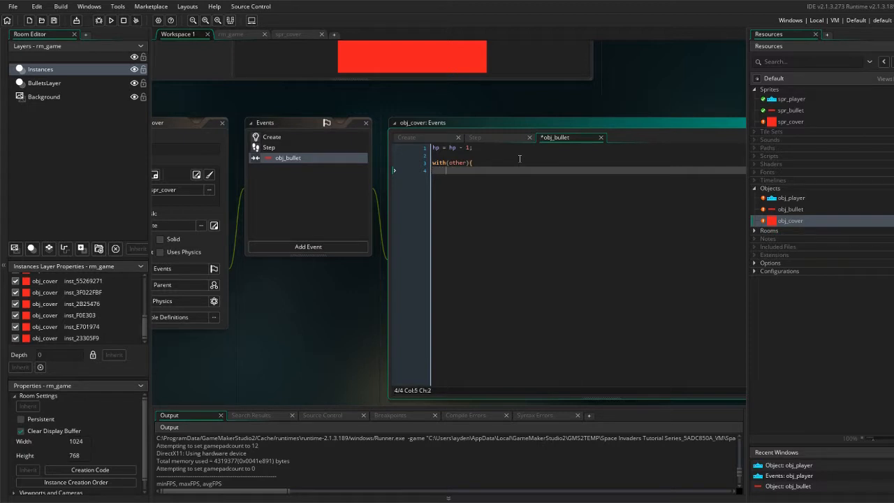
type("instance")
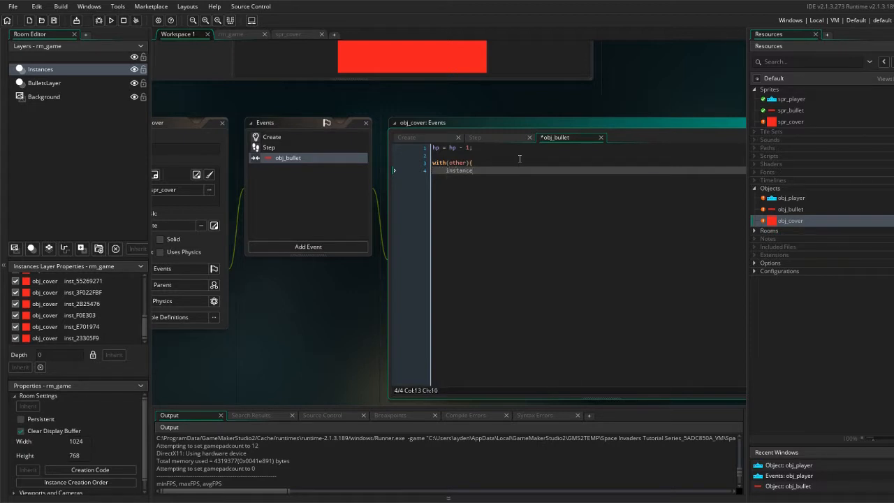
type("_destroy")
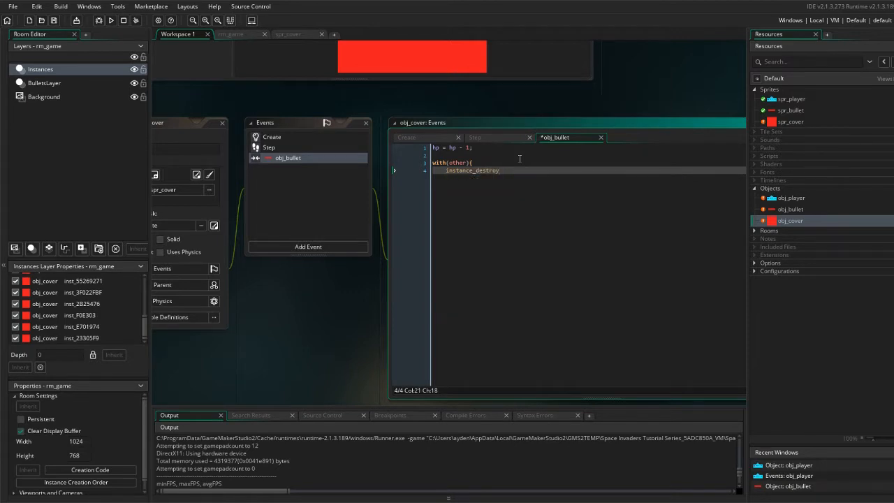
type(";")
type("}")
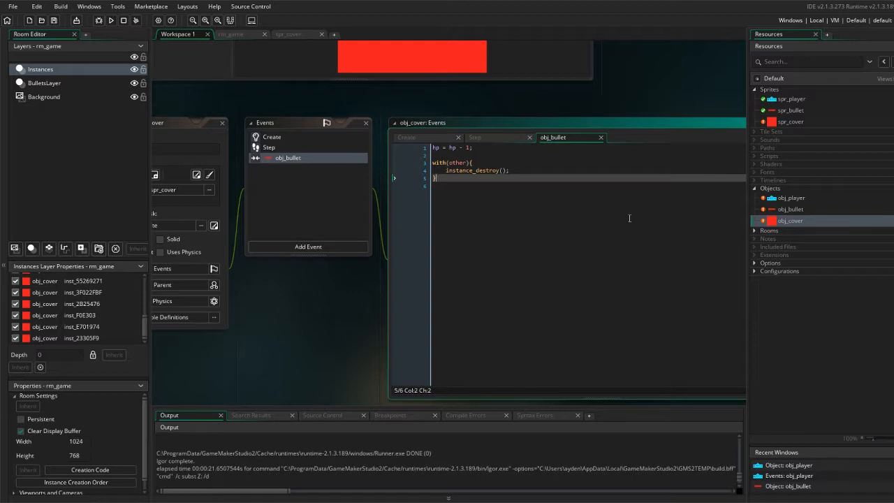
Step: Open spr_cover and copy its solid red frame for duplication
left_click(790, 122)
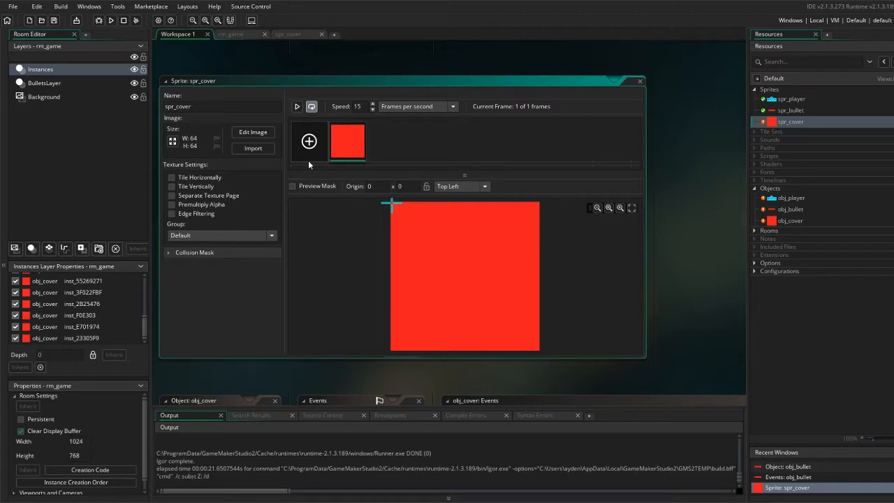
mouse_move(344, 173)
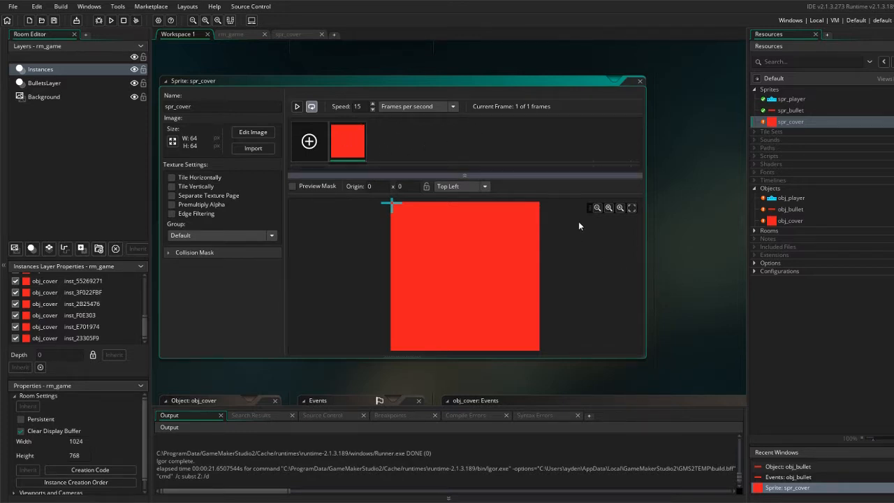
mouse_move(546, 320)
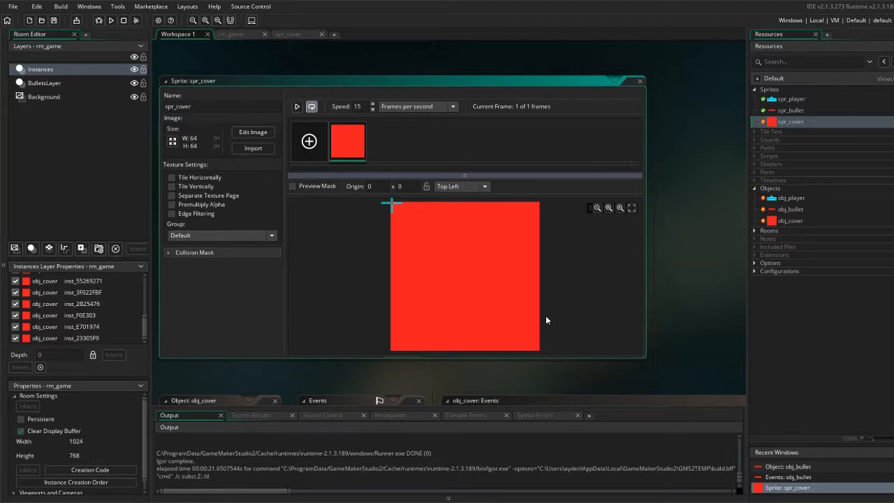
mouse_move(354, 144)
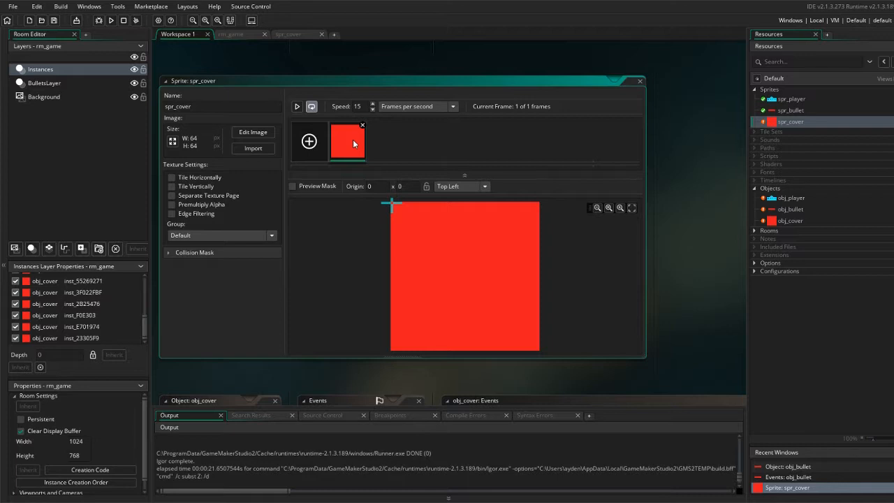
mouse_move(354, 145)
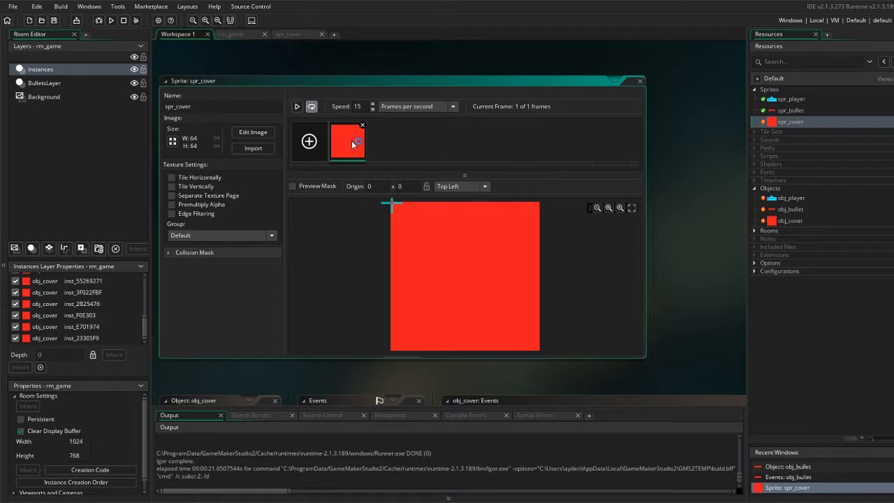
right_click(347, 141)
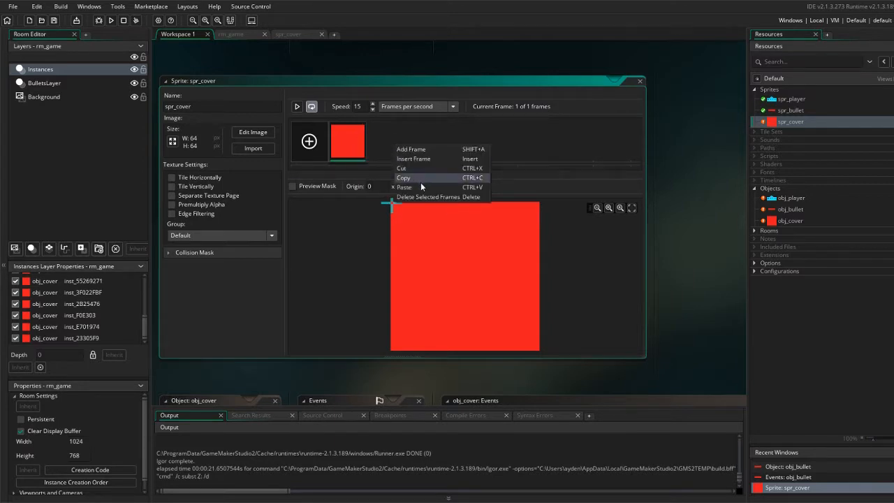
left_click(404, 188)
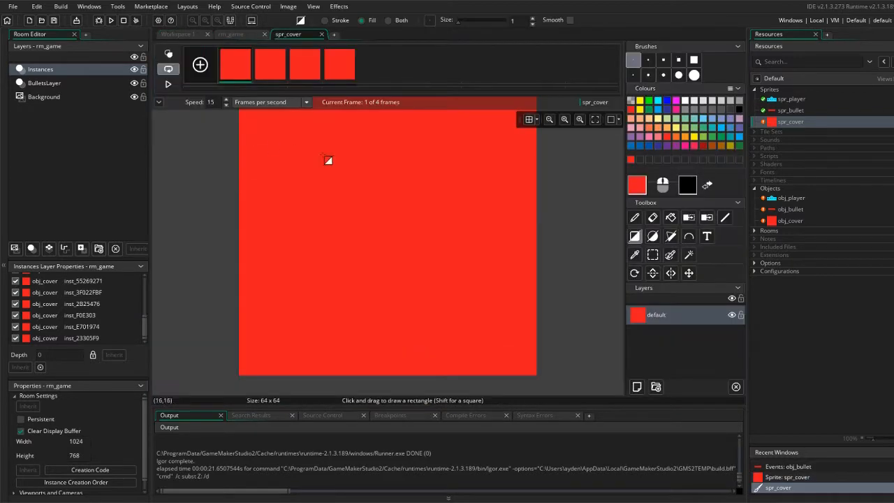
Step: Paste another frame copy in the frame strip and remove the extra pasted frame
left_click(270, 64)
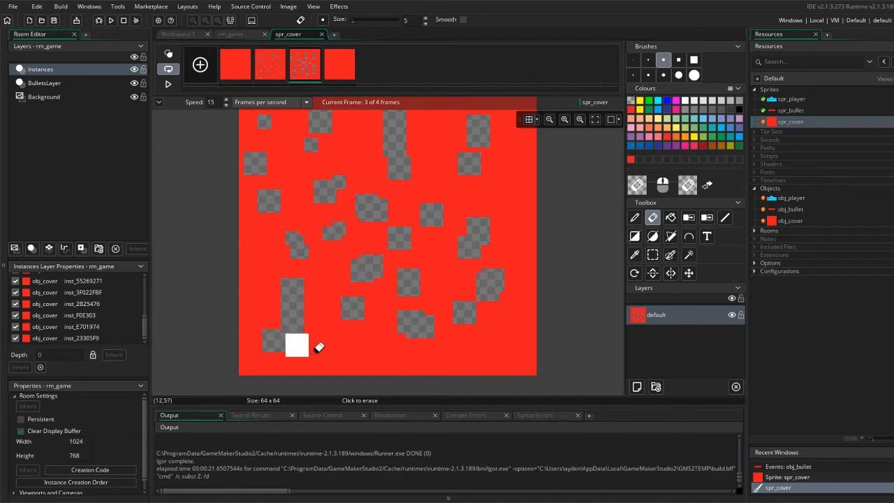
right_click(304, 64)
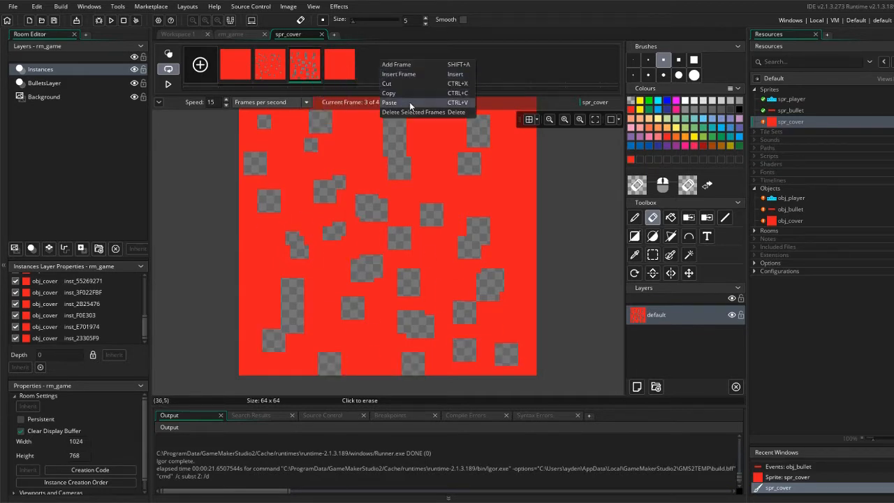
left_click(413, 112)
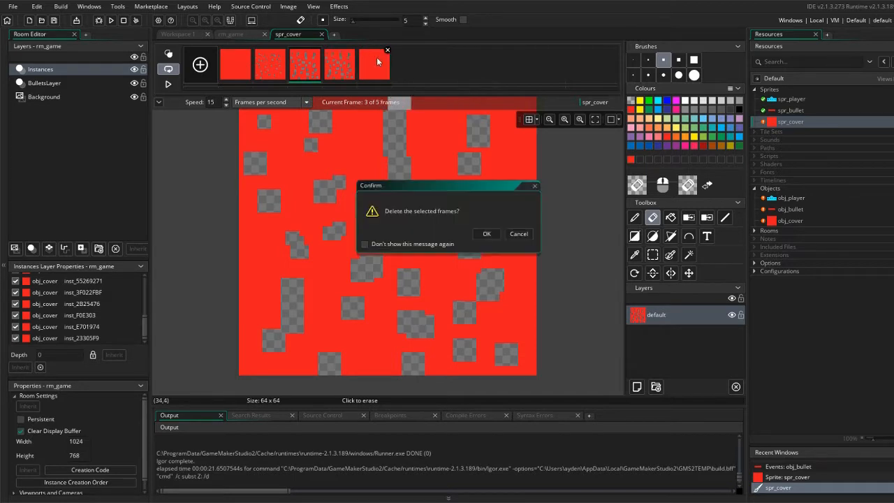
left_click(487, 234)
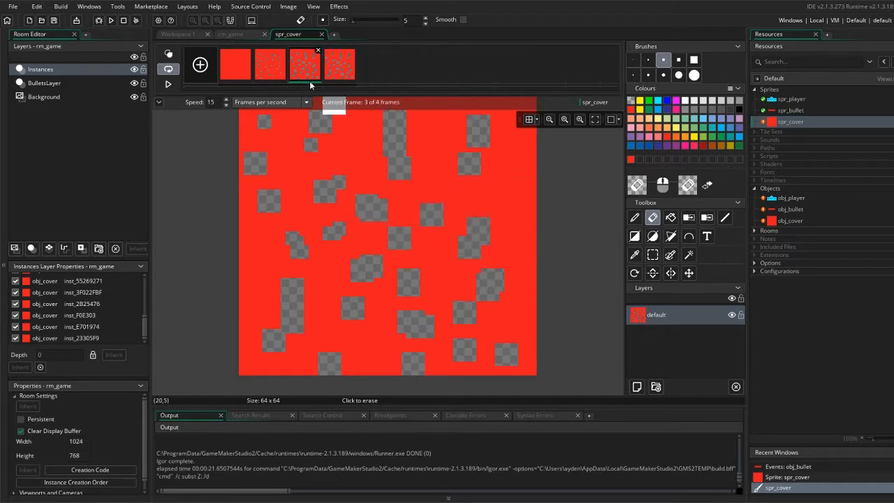
Step: Erase more holes into the fourth frame to show the heaviest damage
left_click(340, 65)
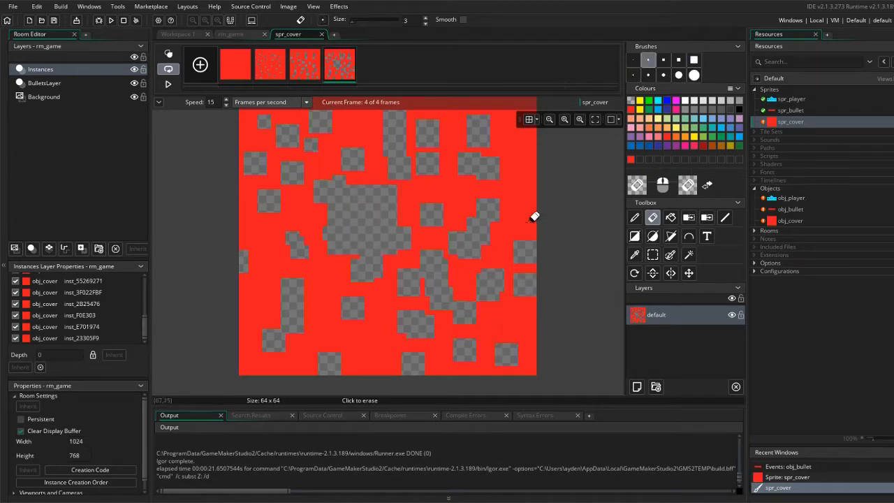
left_click(330, 299)
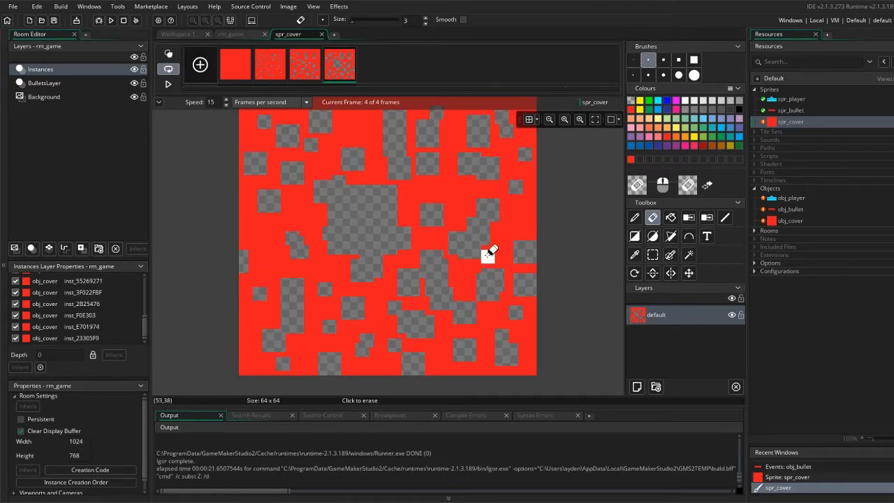
left_click(371, 136)
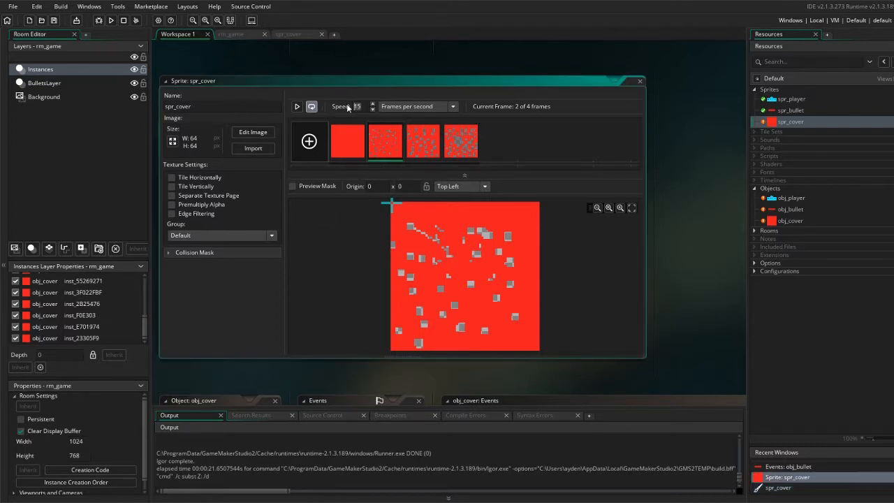
Step: Change spr_cover's animation Speed field from 15 to 0 fps
type("0")
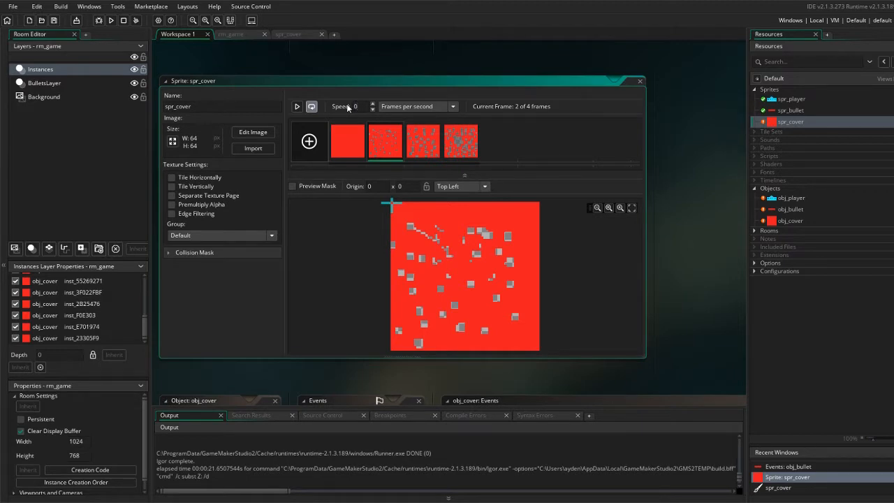
mouse_move(367, 117)
type("instance_destroy();")
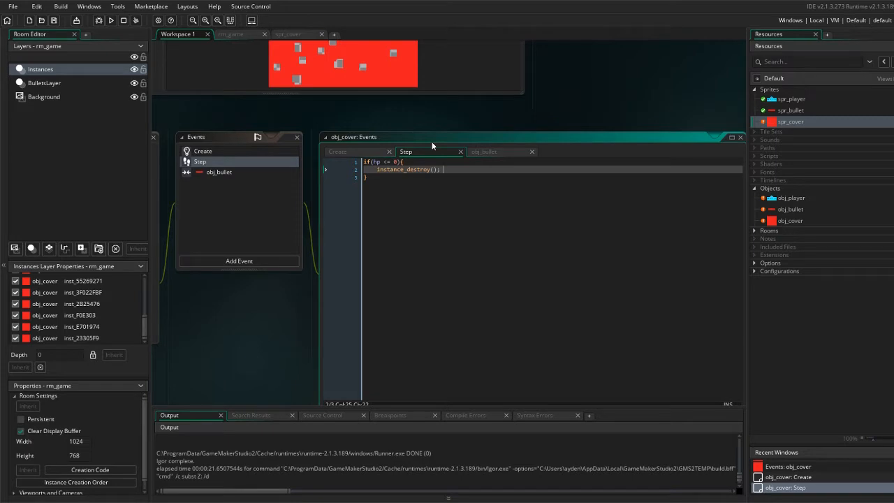
mouse_move(406, 152)
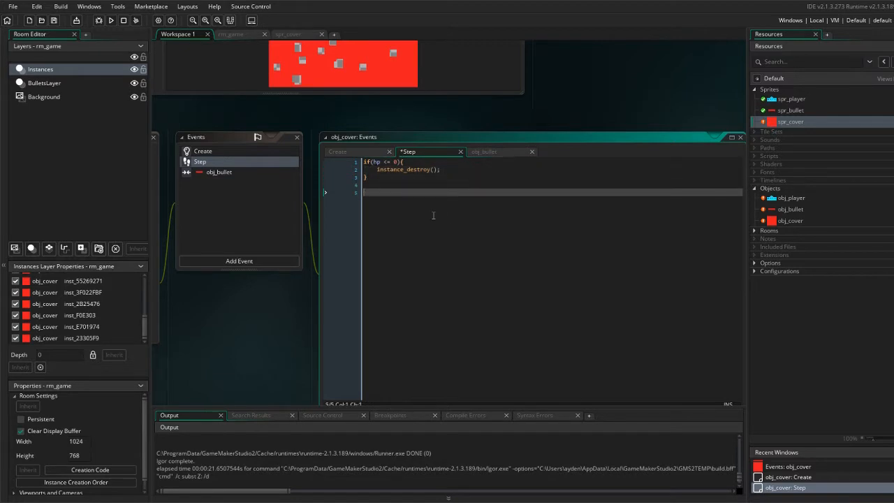
Step: Begin the Step event line if(hp == 3) image_index = in obj_cover
type("if(hp ==")
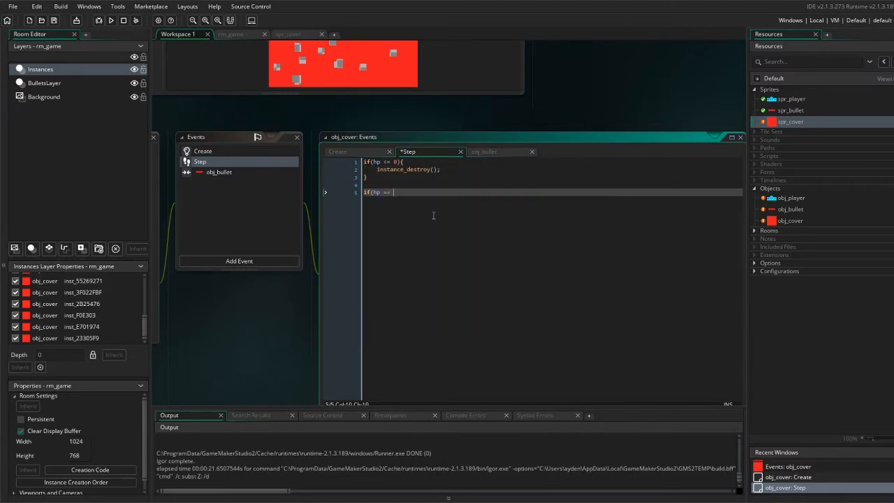
type("3)")
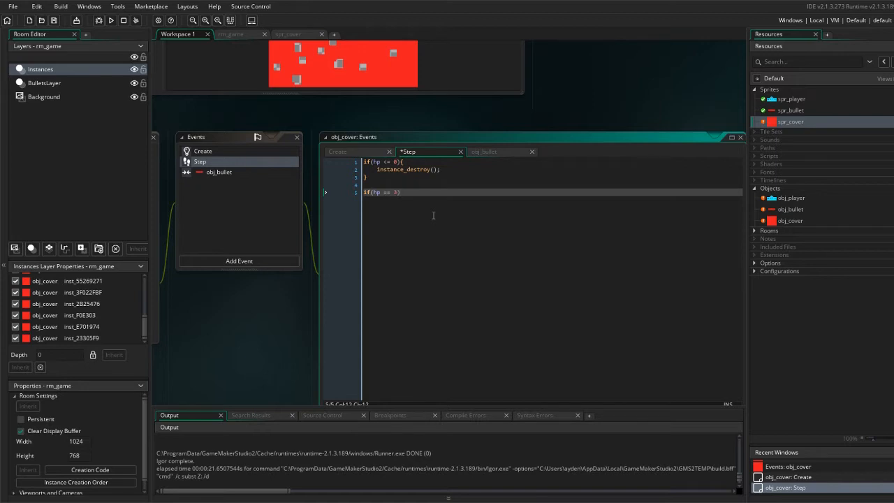
type("image")
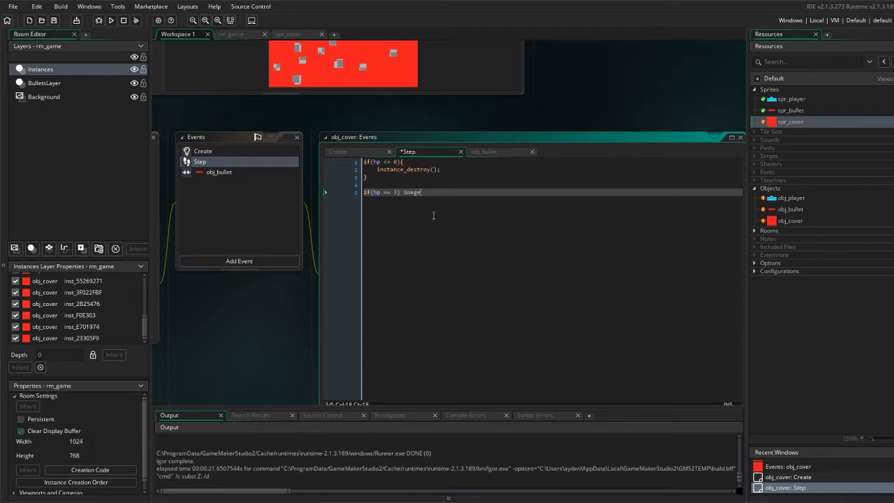
type("_index")
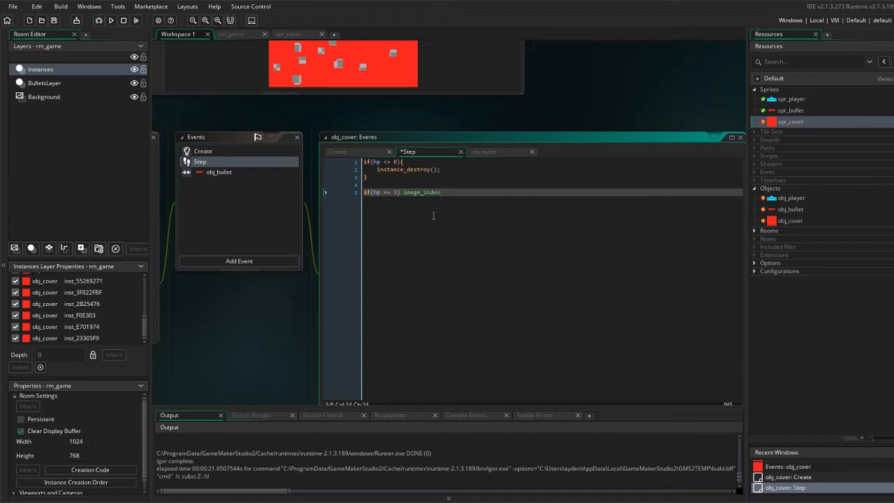
type("=")
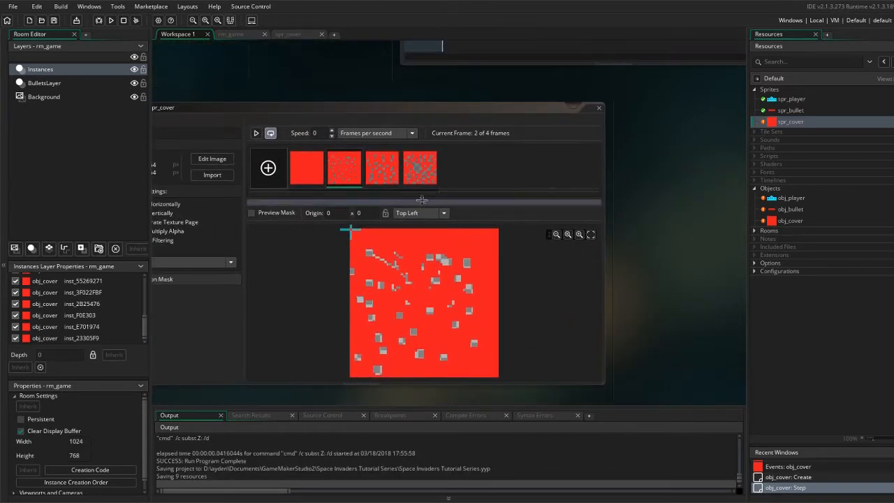
Step: Review spr_cover's undamaged first frame and its damaged third and fourth frames
left_click(307, 168)
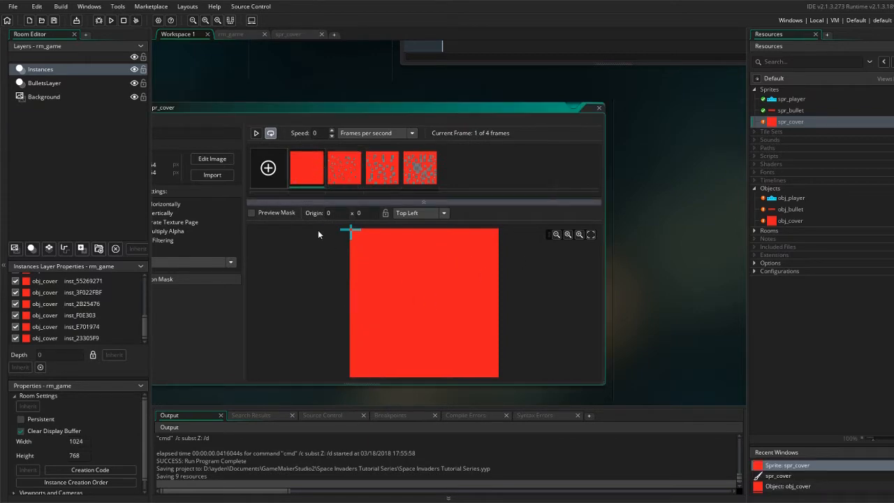
left_click(382, 168)
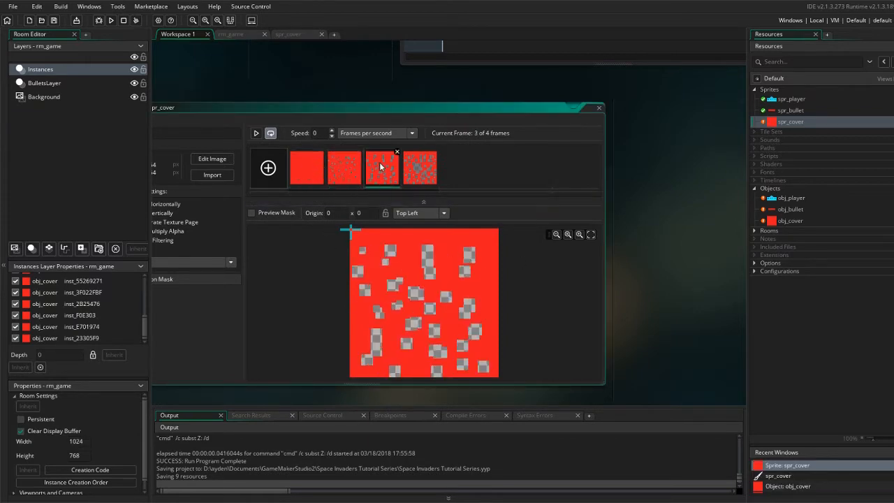
left_click(344, 167)
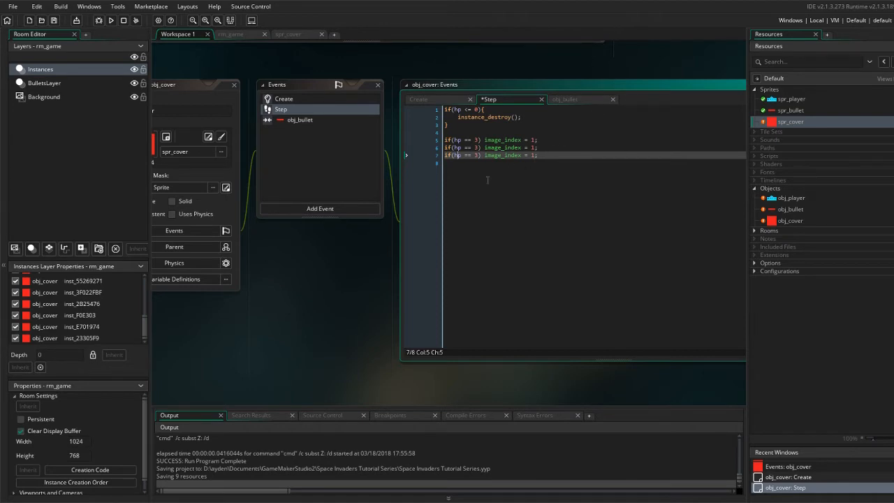
mouse_move(472, 208)
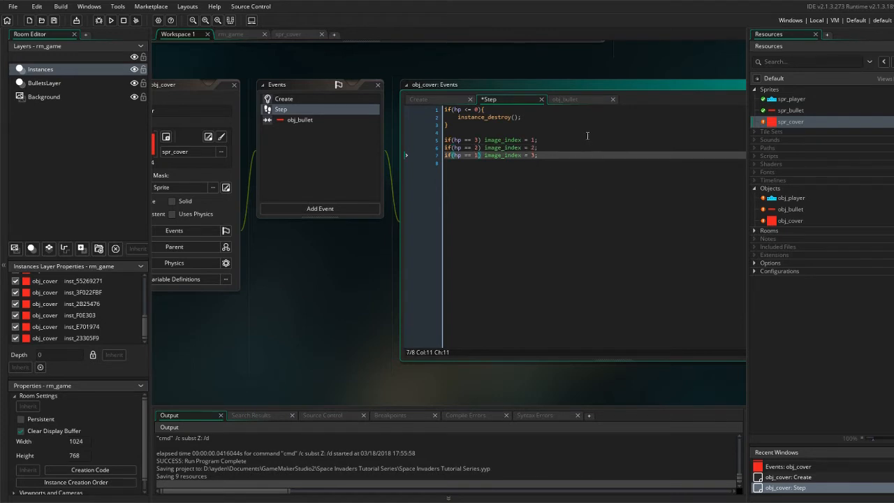
Step: Map hp values 3, 2 and 1 to image_index frames 1, 2 and 3 in the Step event
left_click(536, 155)
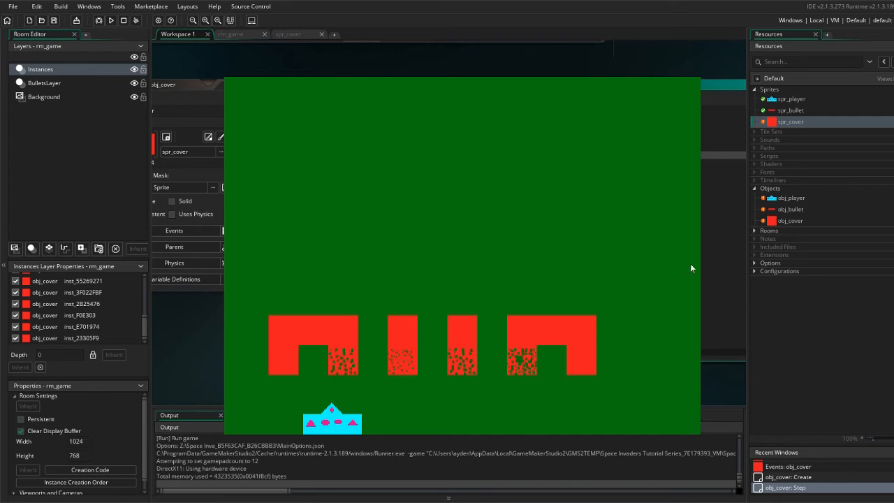
mouse_move(526, 307)
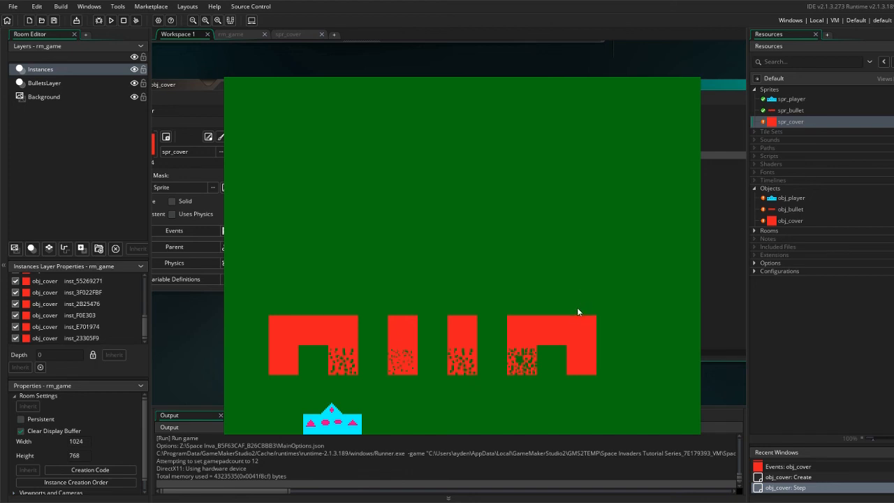
mouse_move(599, 296)
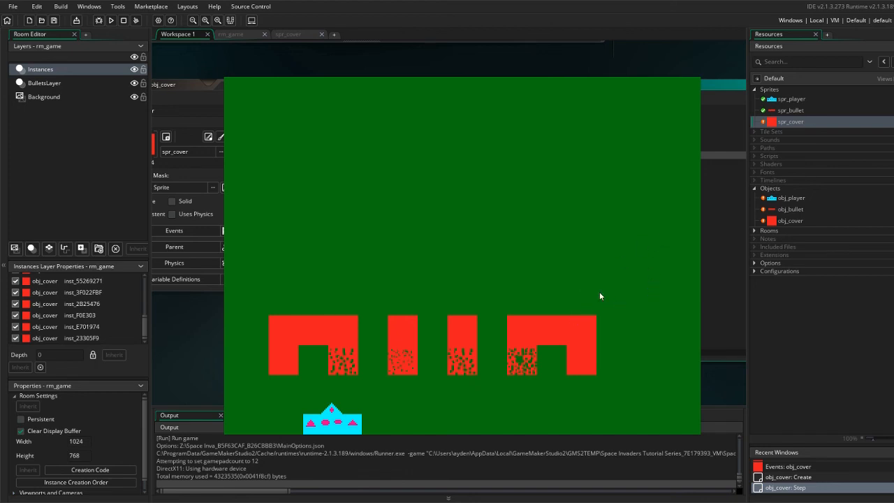